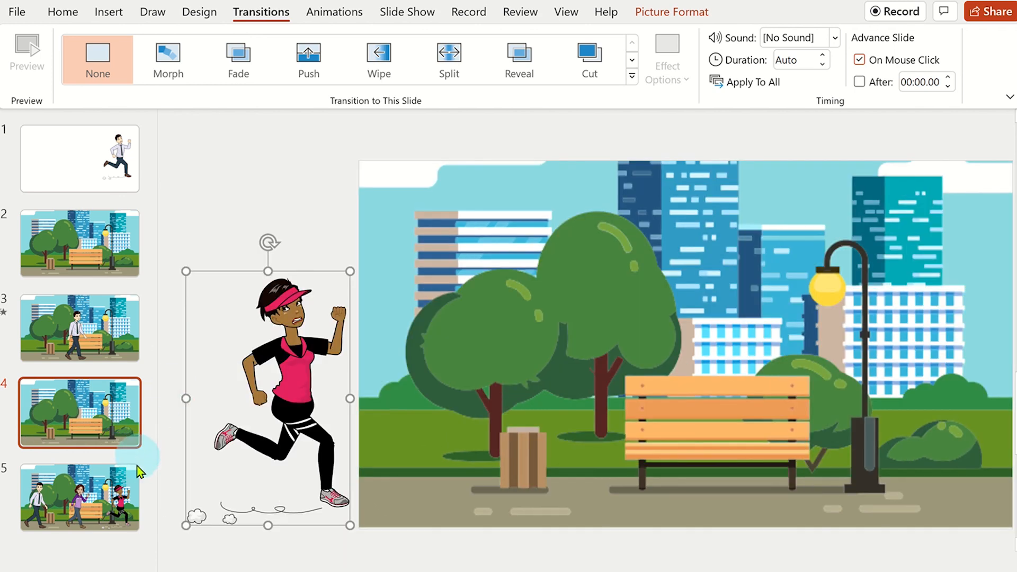
Step: Leave the finished five-slide park comic for a new blank one-slide presentation
left_click(80, 497)
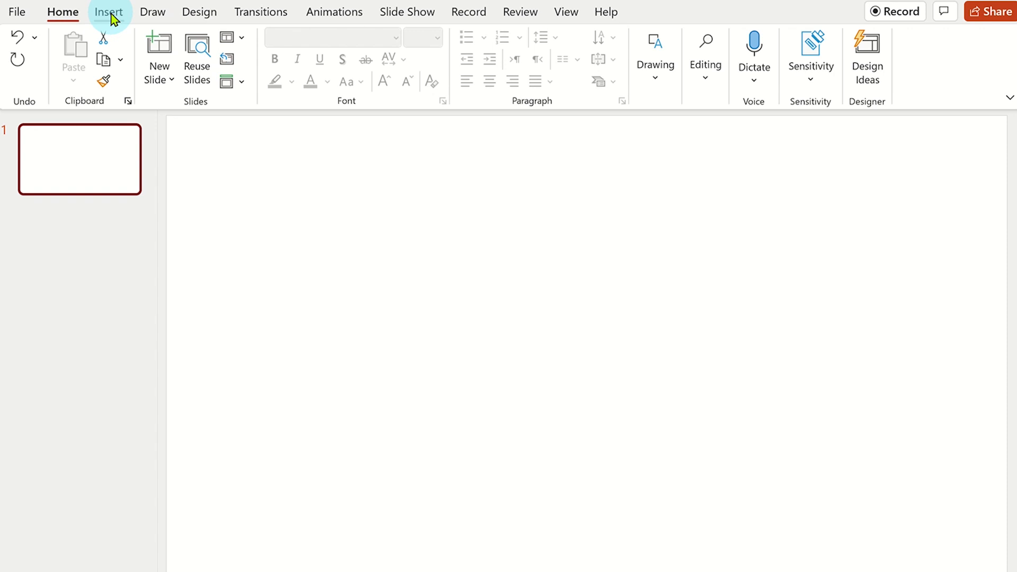
Step: Find 'pixton' in the add-in store and install Pixton Comic Characters, accepting its terms
left_click(108, 11)
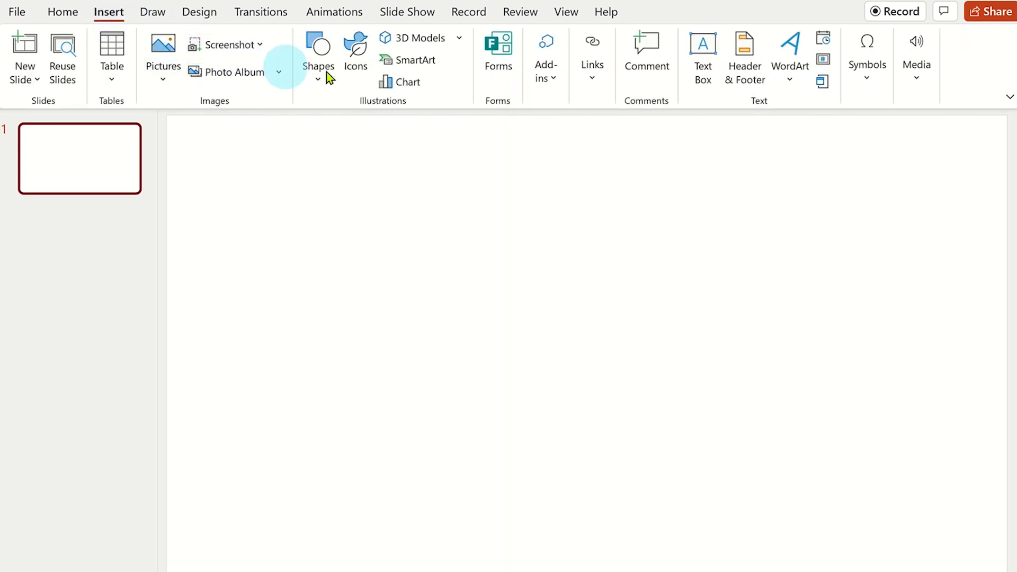
left_click(546, 57)
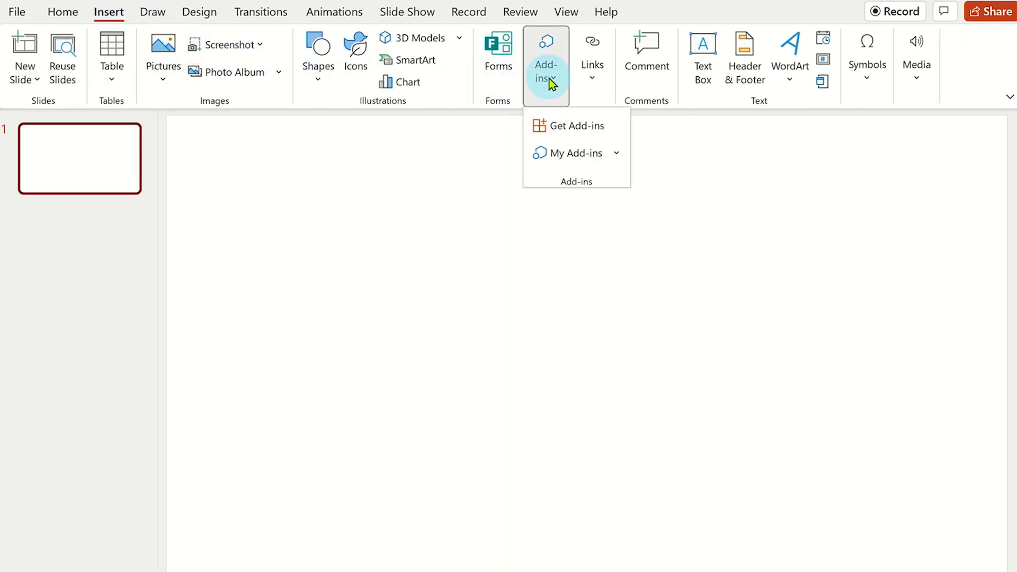
left_click(577, 125)
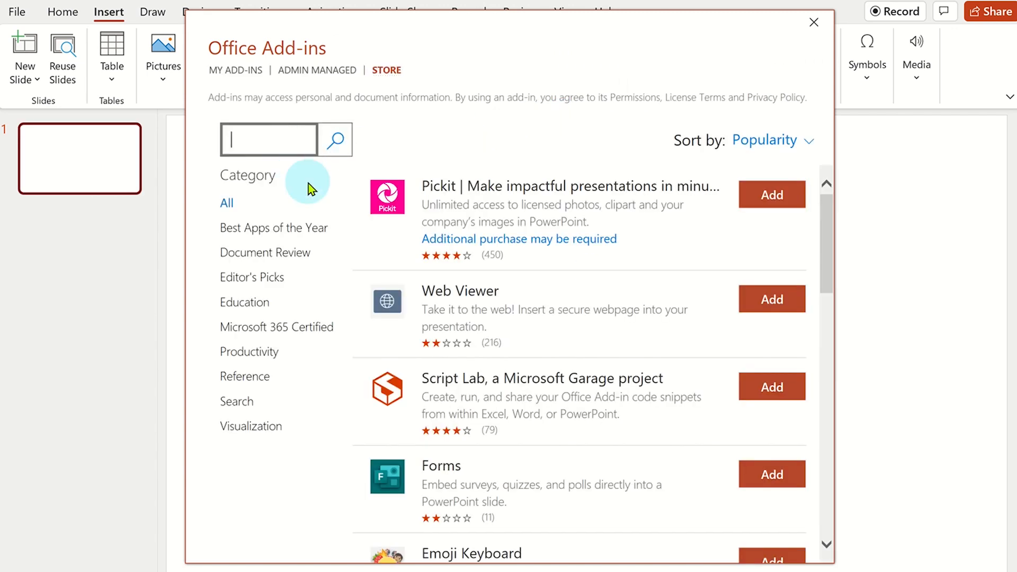
type("pixton")
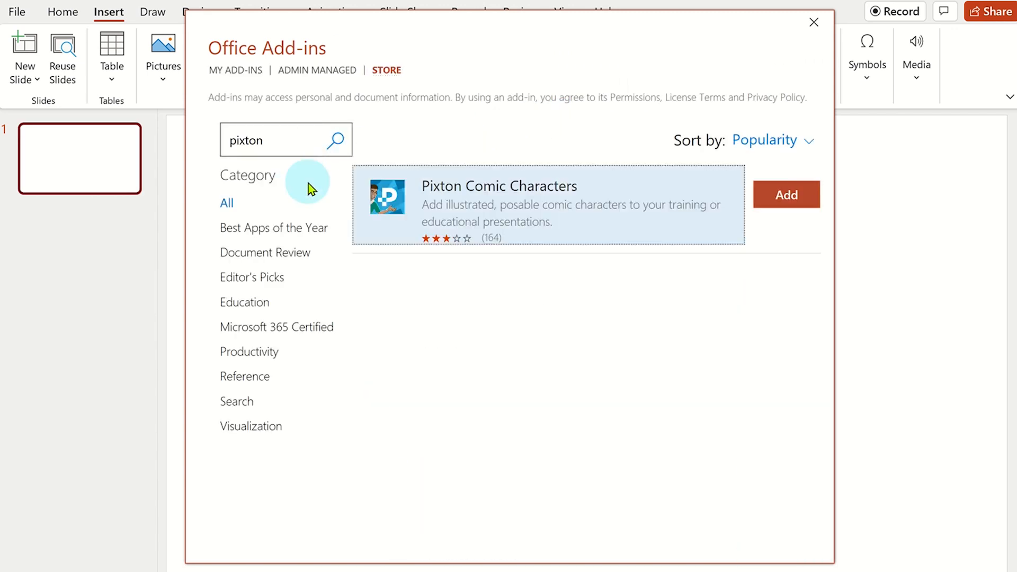
left_click(784, 194)
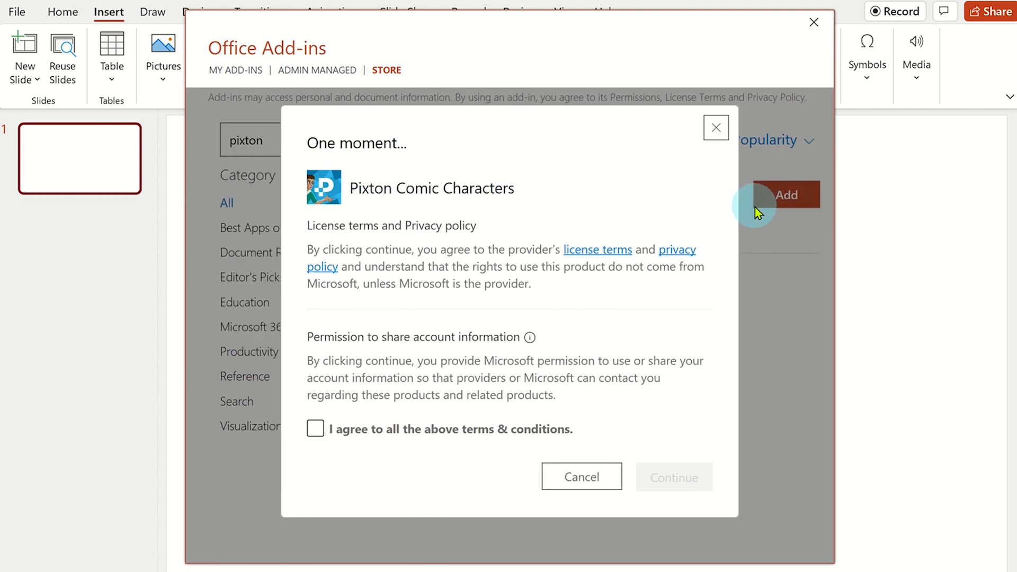
left_click(316, 429)
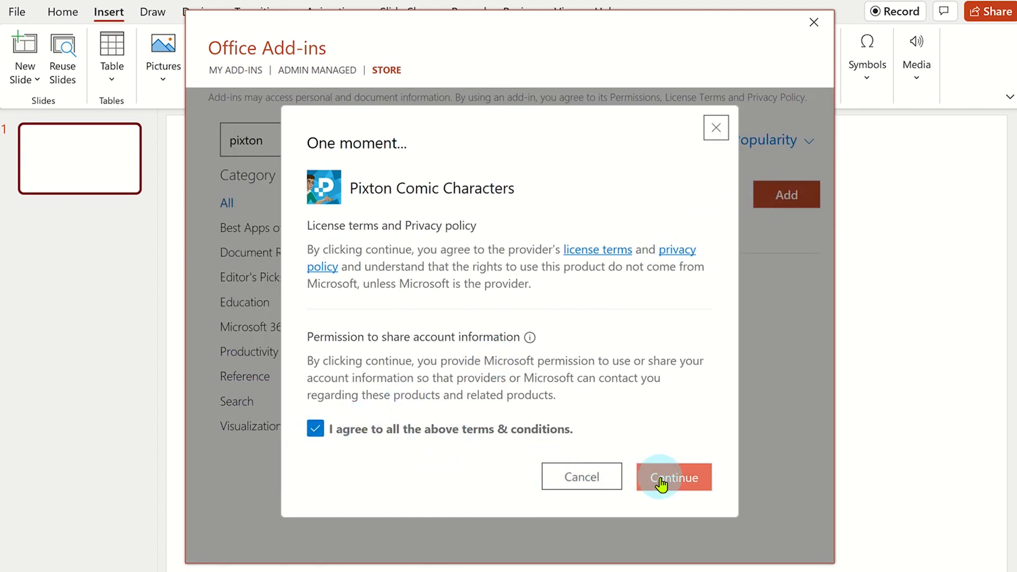
left_click(673, 477)
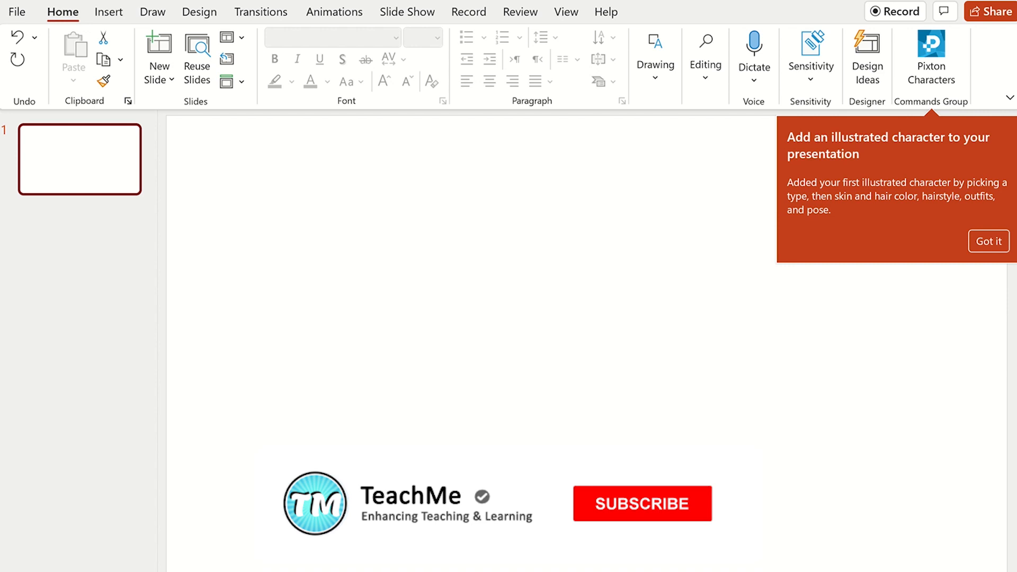
Step: Build a Pixton businessman with chosen skin colour in the running pose and place him on slide 1
left_click(641, 502)
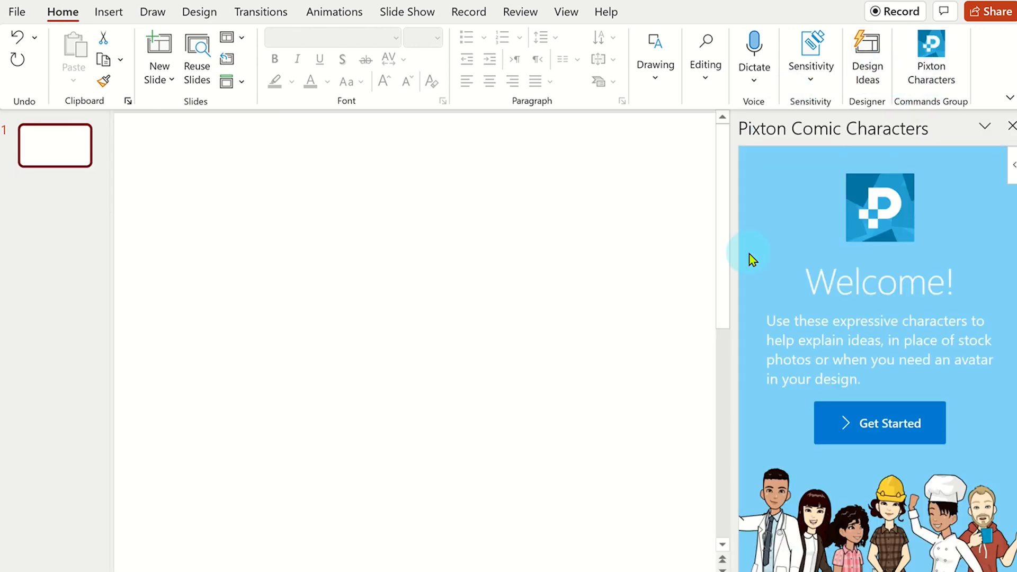
left_click(879, 423)
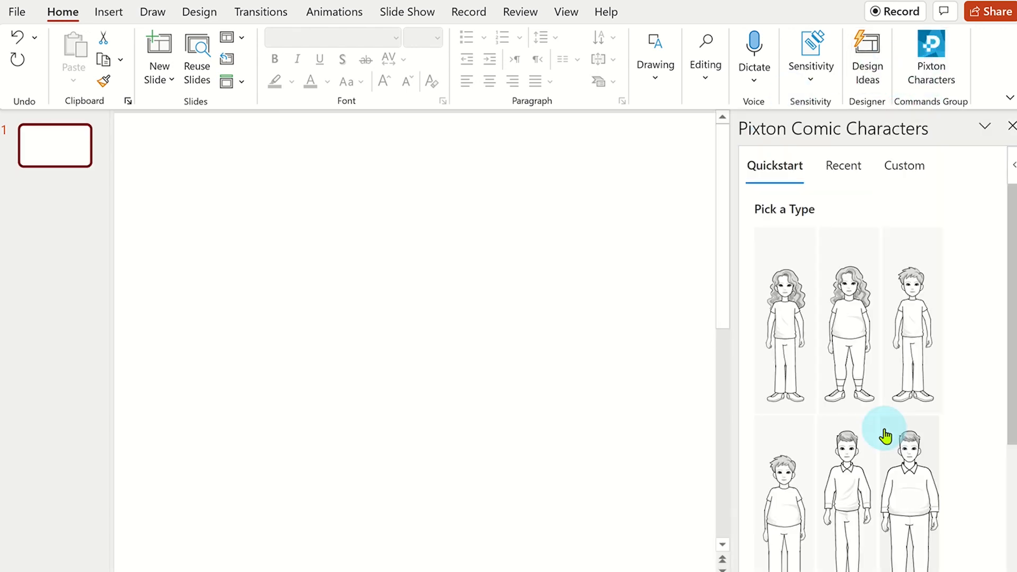
scroll("down", 3)
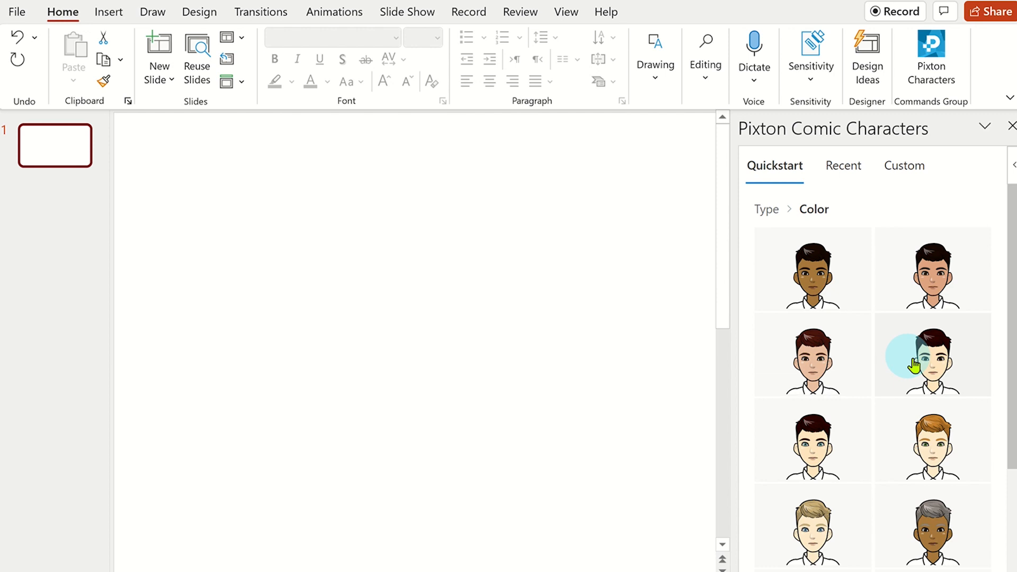
left_click(932, 354)
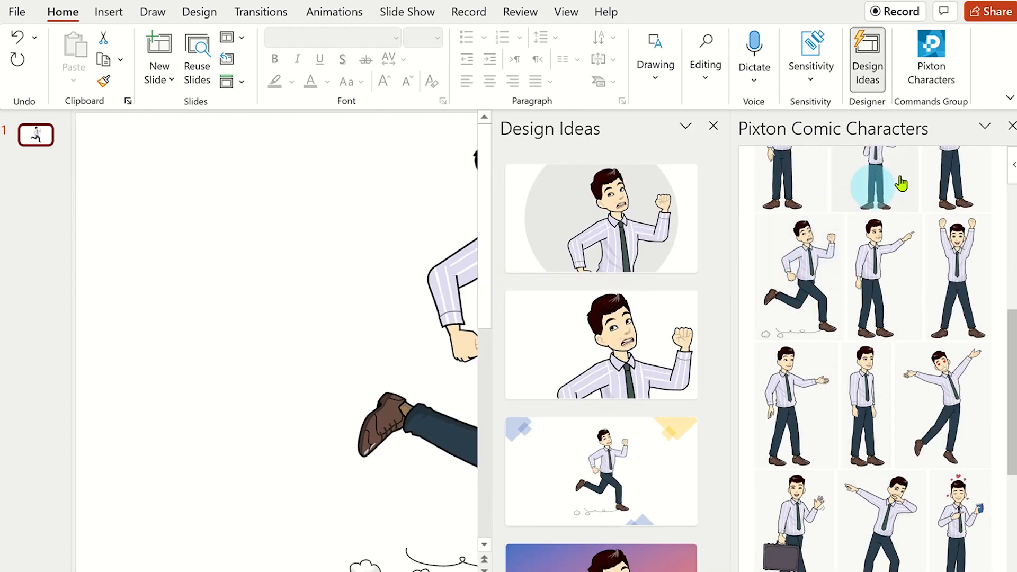
left_click(1010, 126)
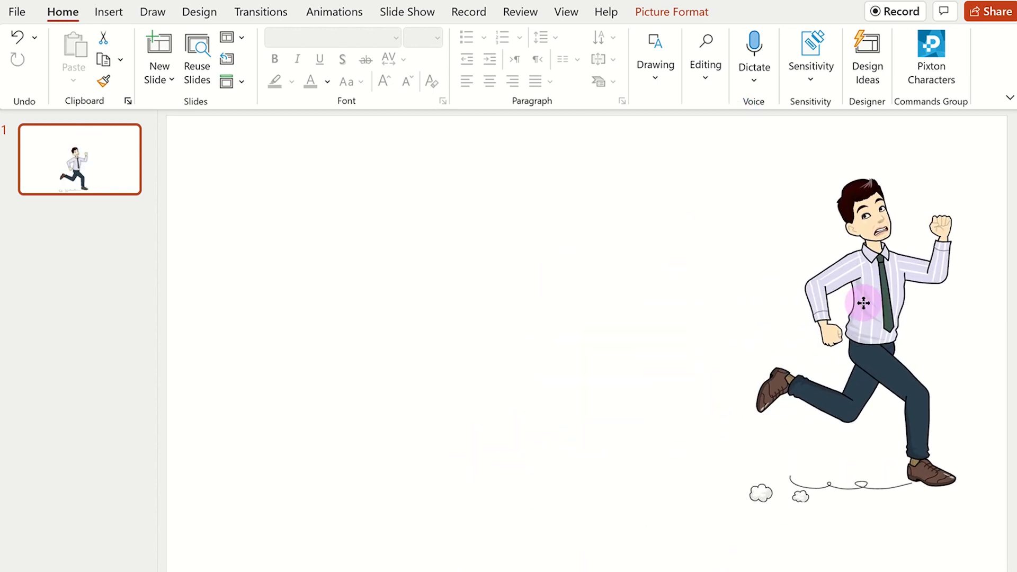
Step: Insert an online 'cartoon city park' picture on a new second slide and enlarge it to fill it
left_click(862, 302)
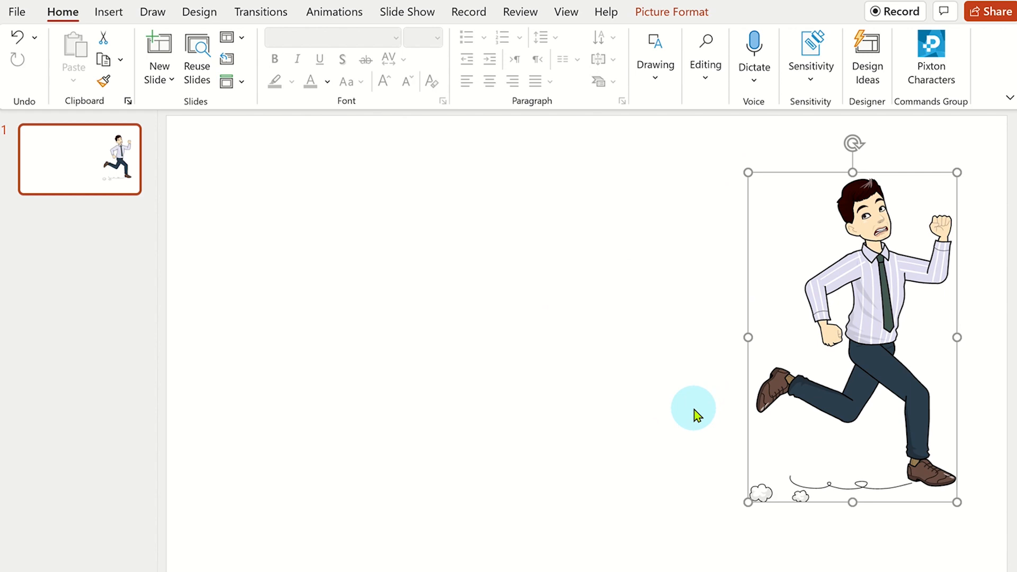
left_click(109, 12)
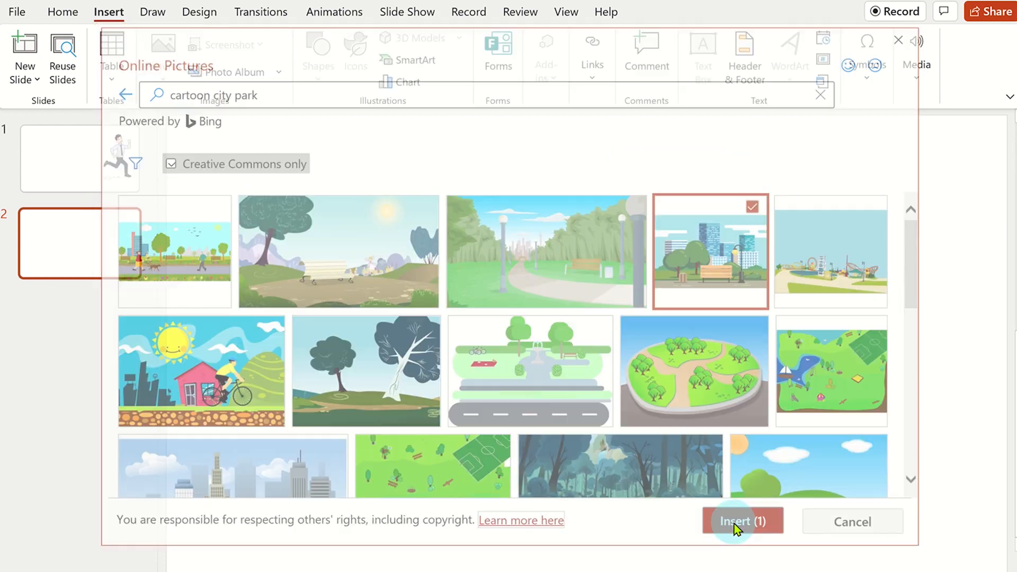
left_click(732, 521)
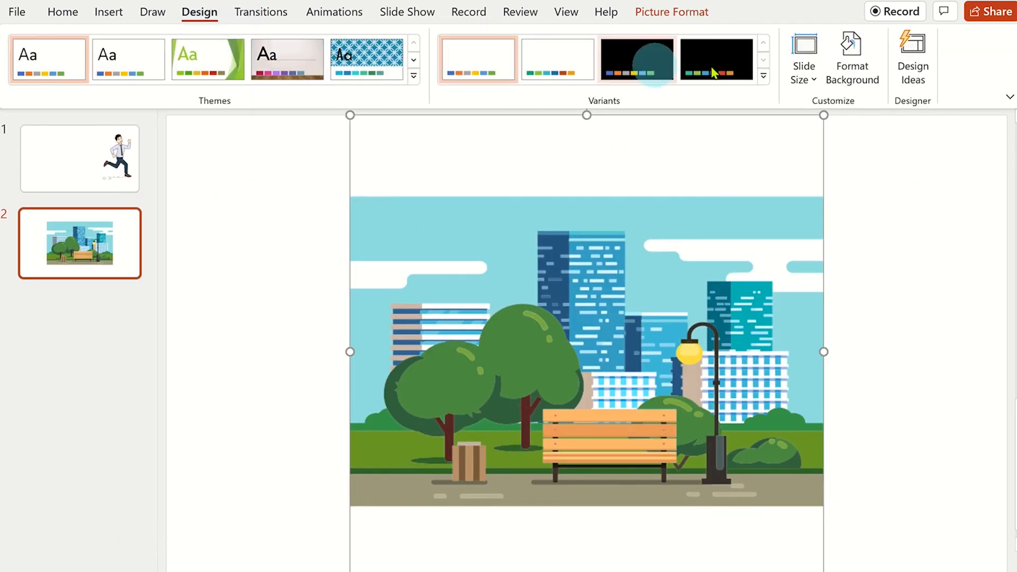
left_click(912, 58)
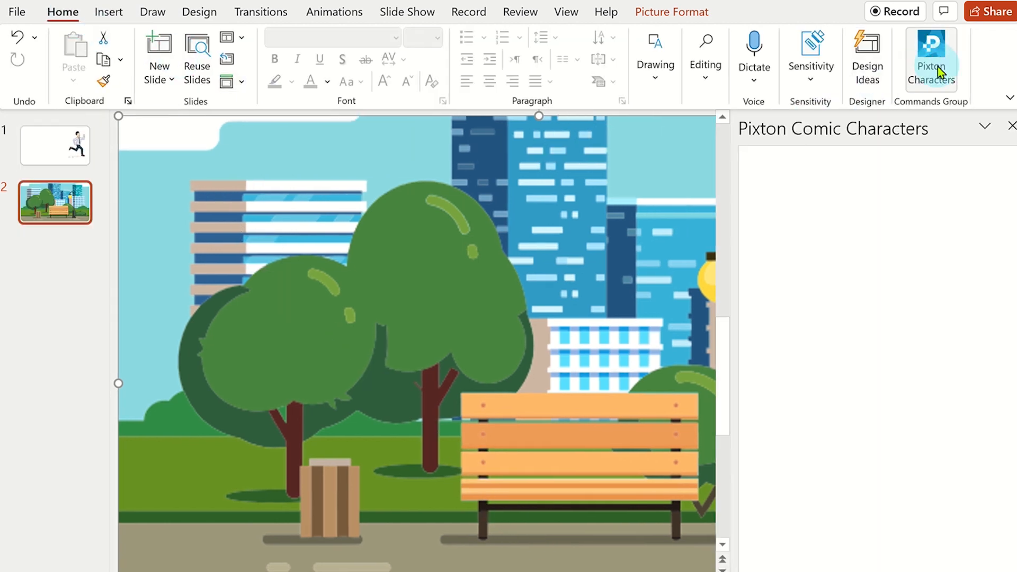
Step: Insert the same Pixton businessman in the walking pose in front of the park on slide 2
left_click(930, 59)
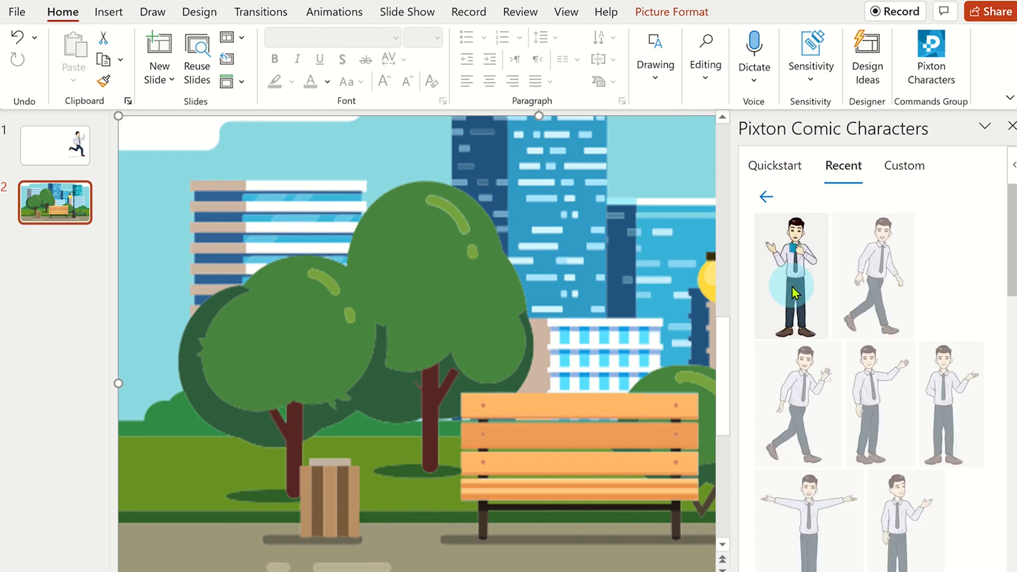
scroll("down", 3)
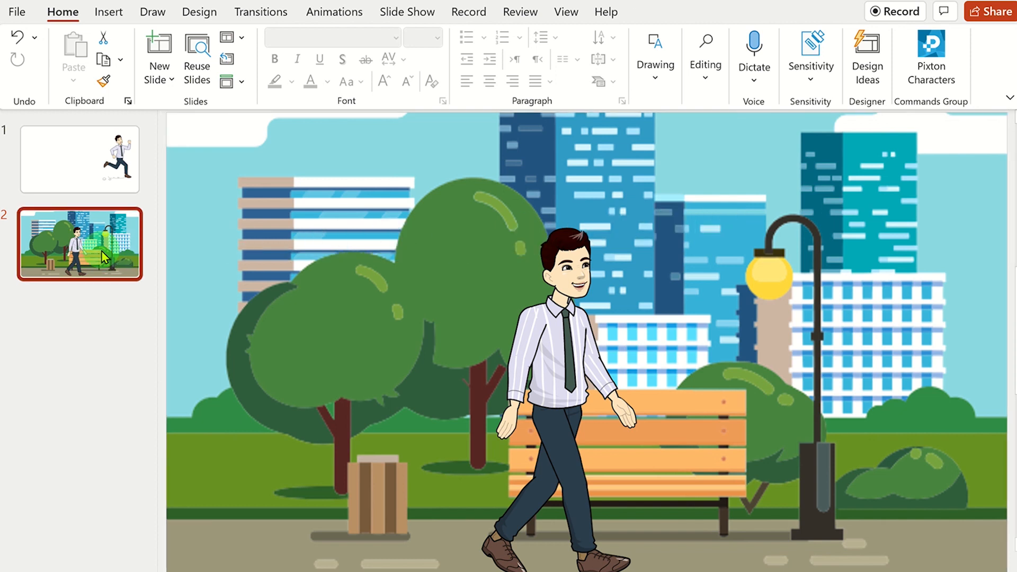
Step: Duplicate slide 2 so a third slide repeats the park scene with the walking businessman
right_click(80, 244)
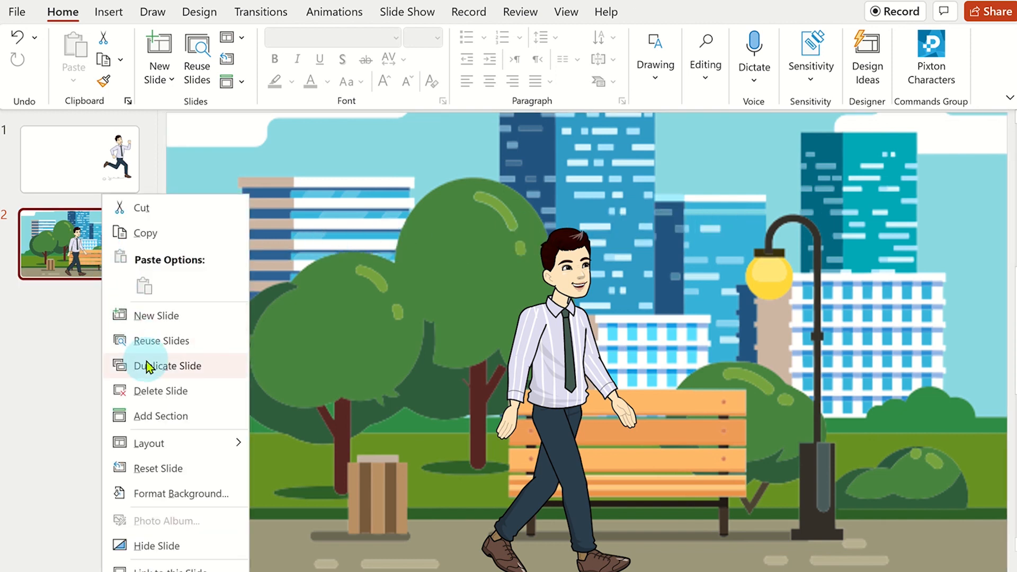
left_click(171, 365)
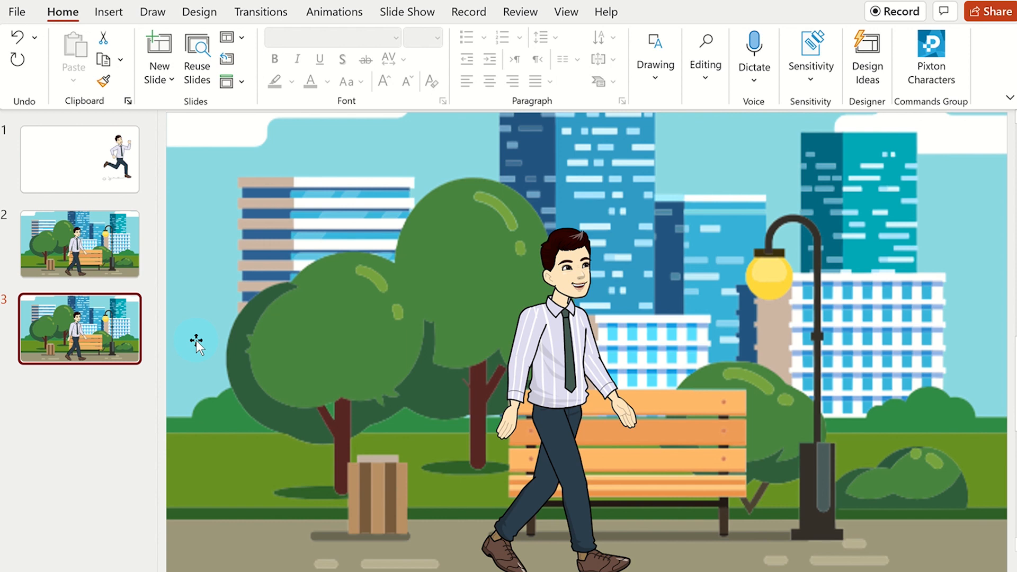
left_click(79, 244)
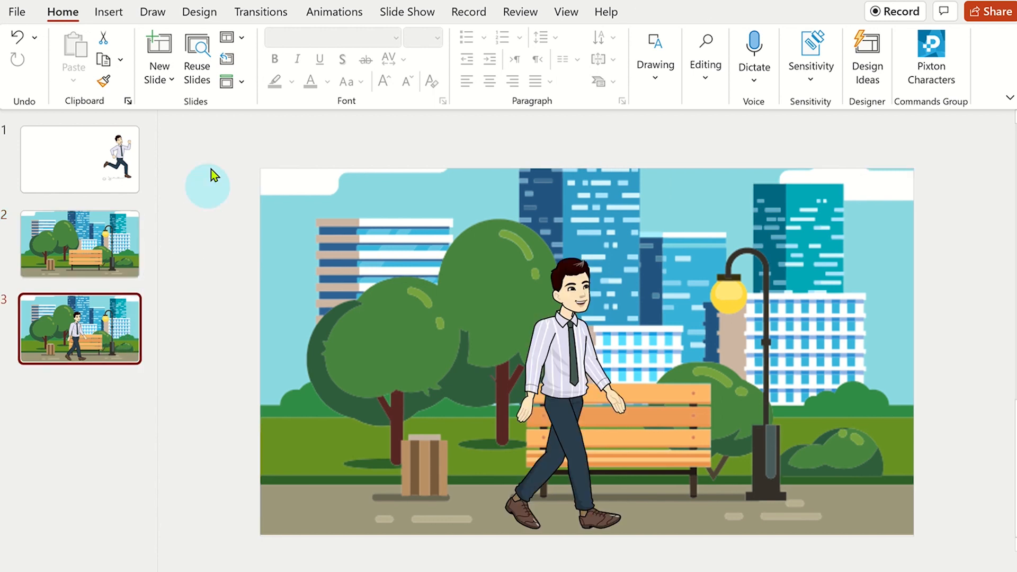
Step: Give slide 3 a Morph transition and duplicate slide 4 into a fifth park slide
left_click(260, 12)
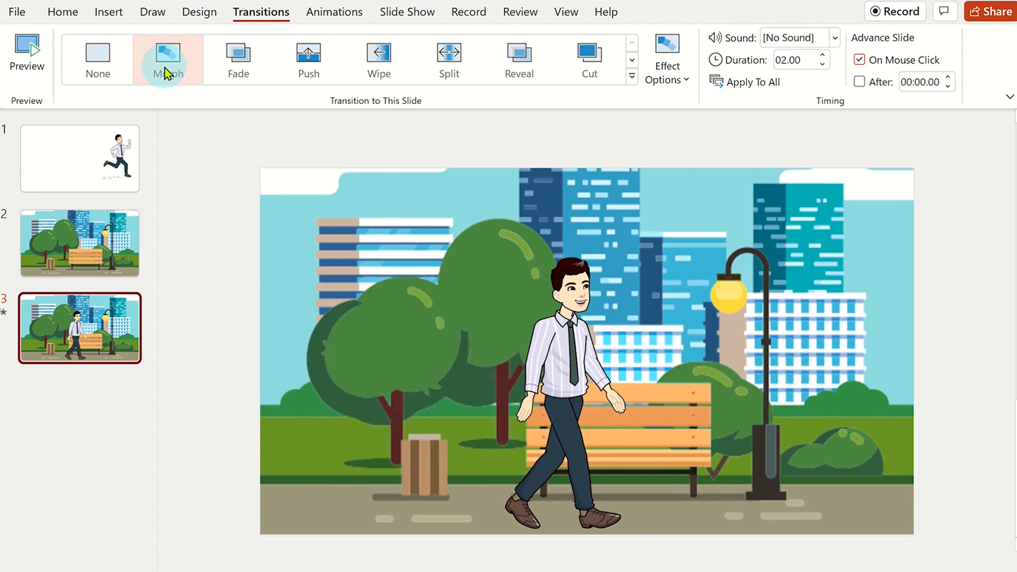
right_click(79, 327)
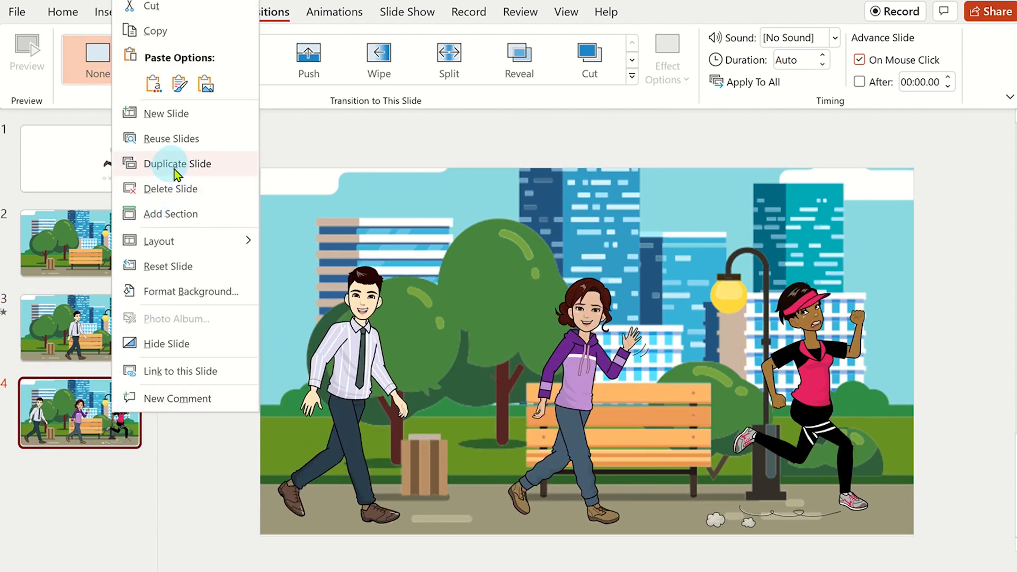
left_click(183, 163)
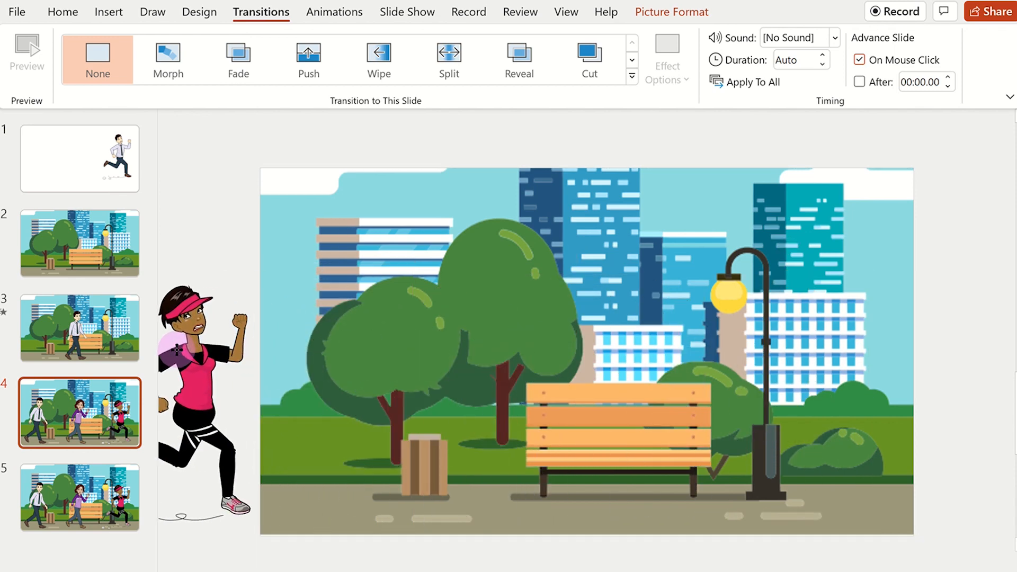
Step: Move the jogger off slide 4, then apply Morph to slide 5 with its three characters
left_click(204, 389)
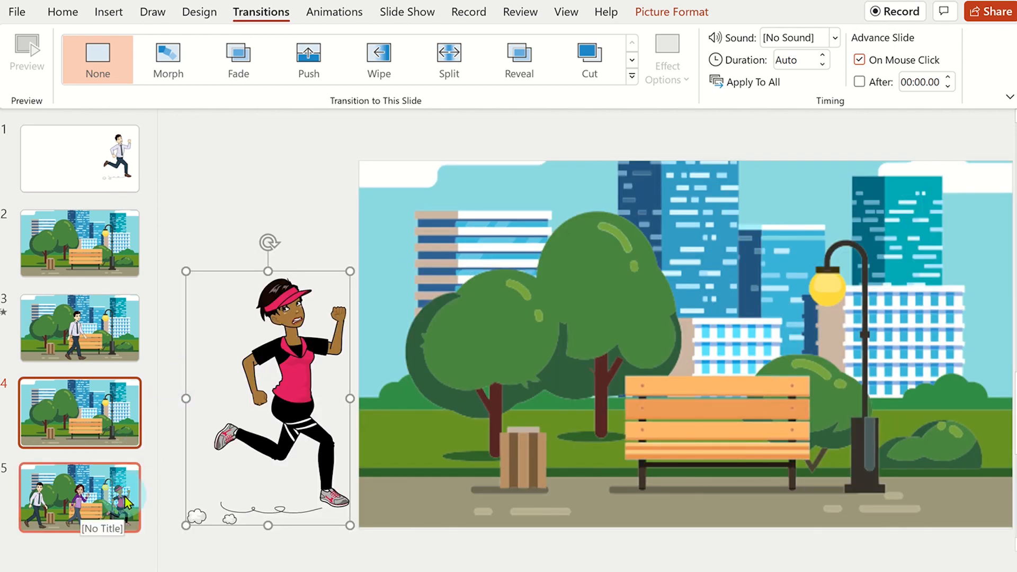
left_click(79, 497)
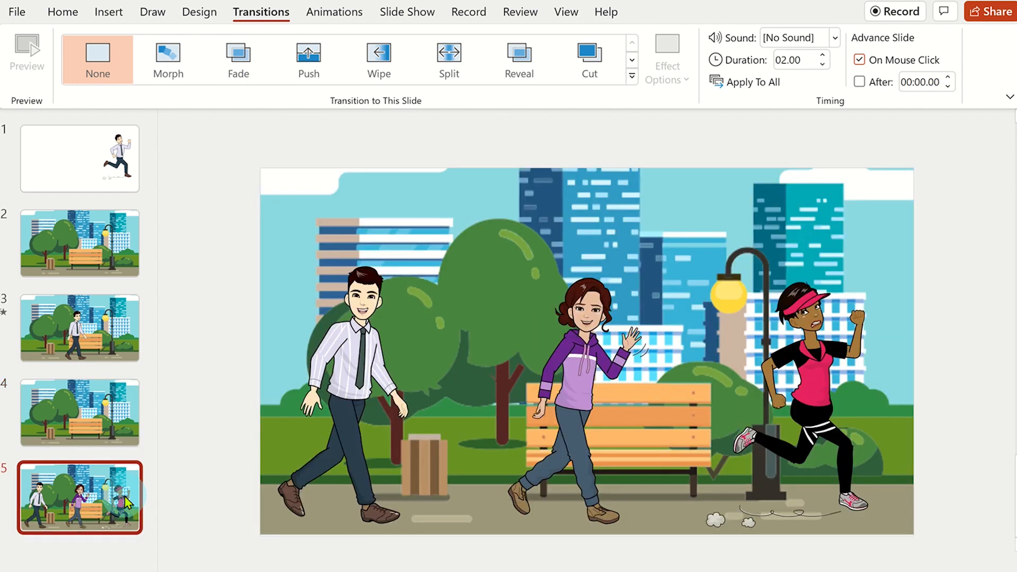
left_click(168, 60)
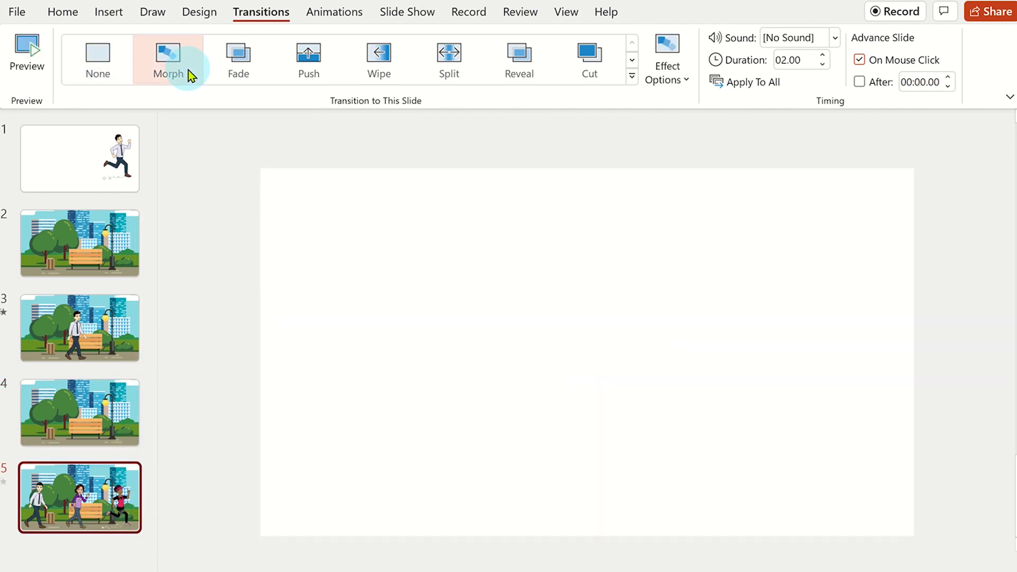